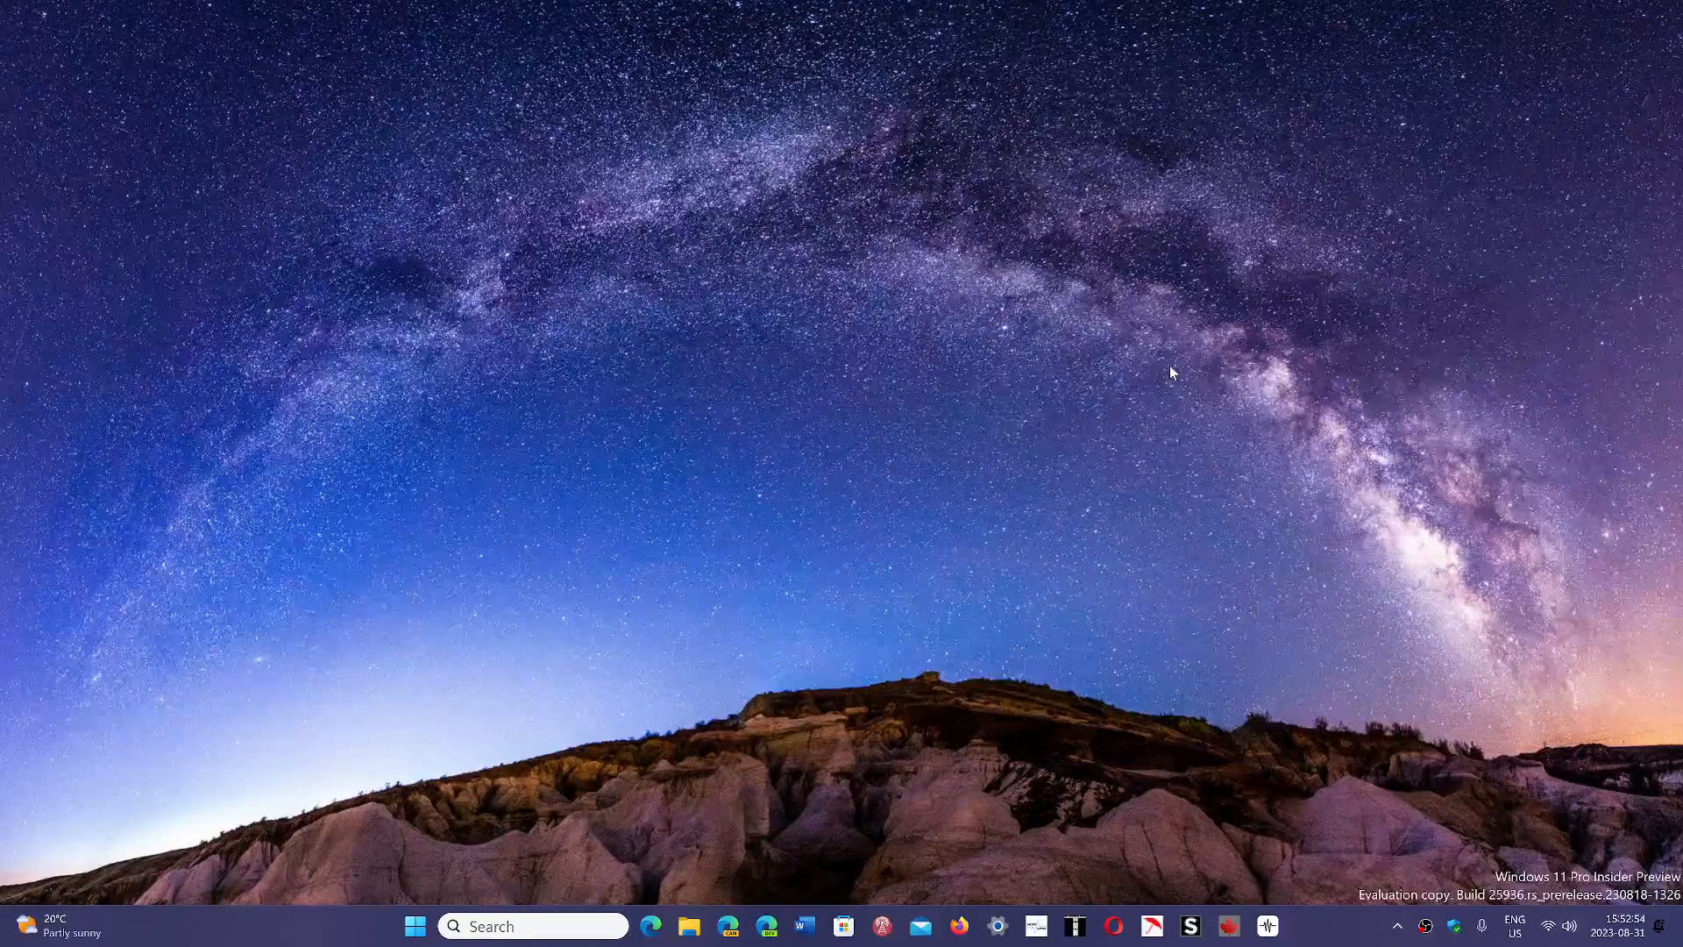
mouse_move(1327, 936)
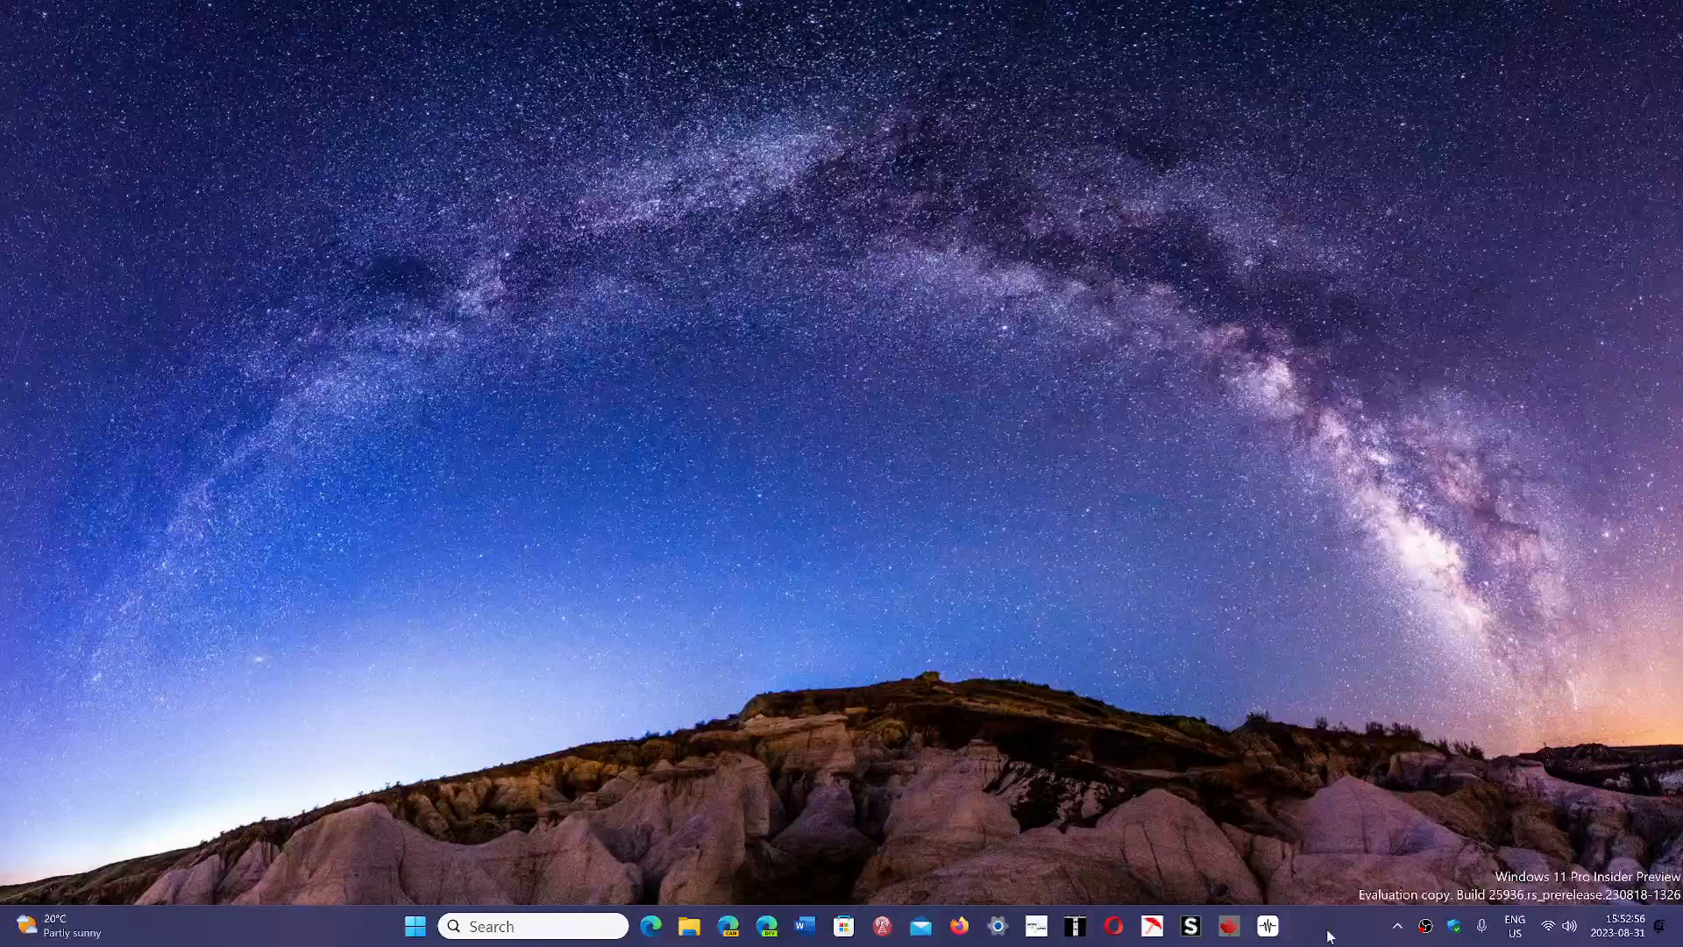